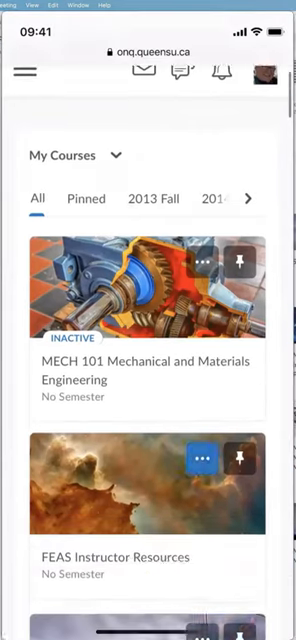
Scroll the My Courses list past Sandbox and MECH 217 F20 to MECH 217 F21.
scroll(down, 3)
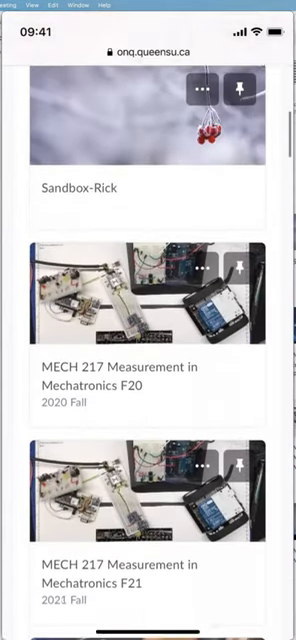
scroll(down, 3)
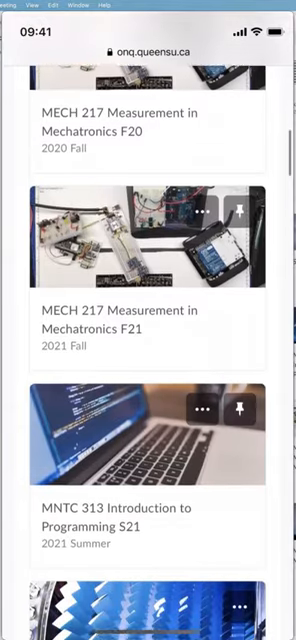
scroll(up, 3)
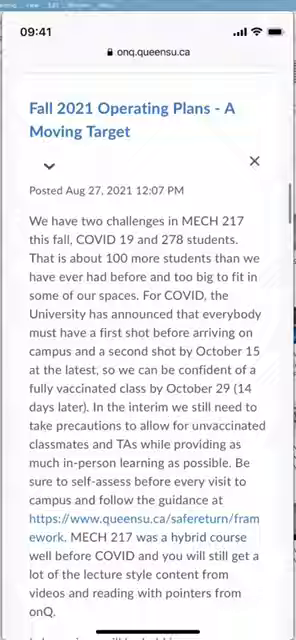
Scroll through the Fall 2021 Operating Plans announcement for MECH 217.
scroll(down, 3)
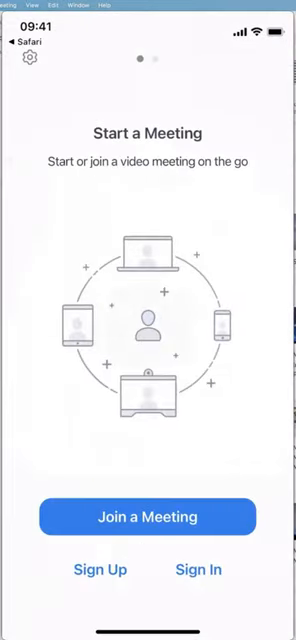
Join the class meeting and select the poll's first option, the IDE's green and white window.
click(148, 516)
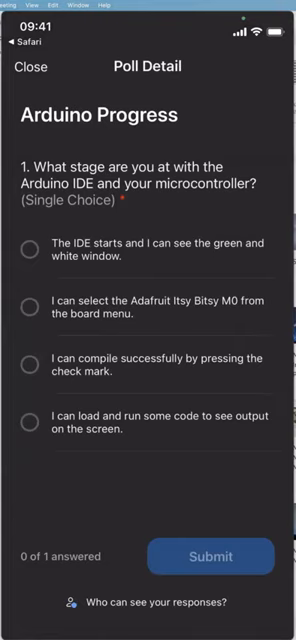
click(28, 250)
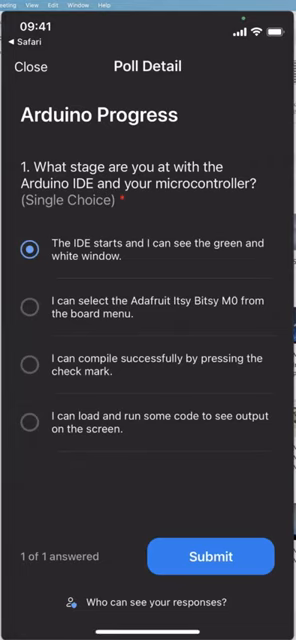